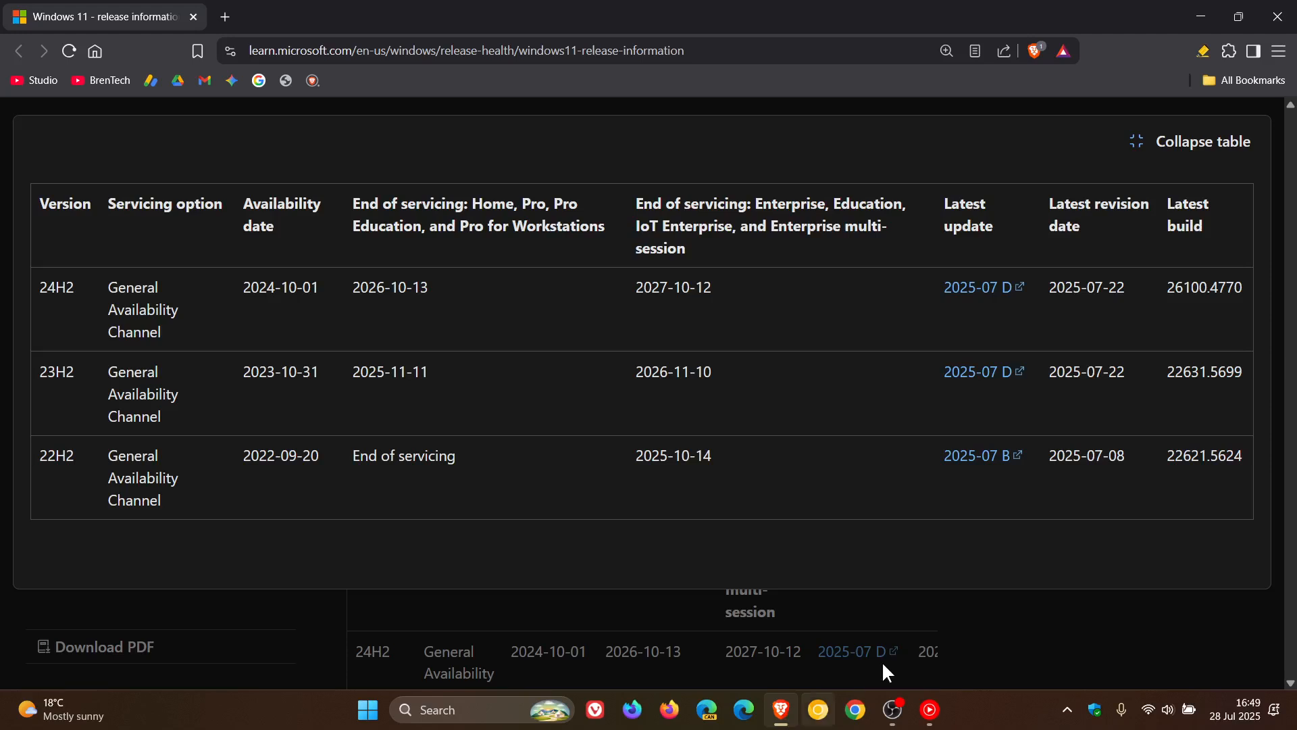
mouse_move(1047, 595)
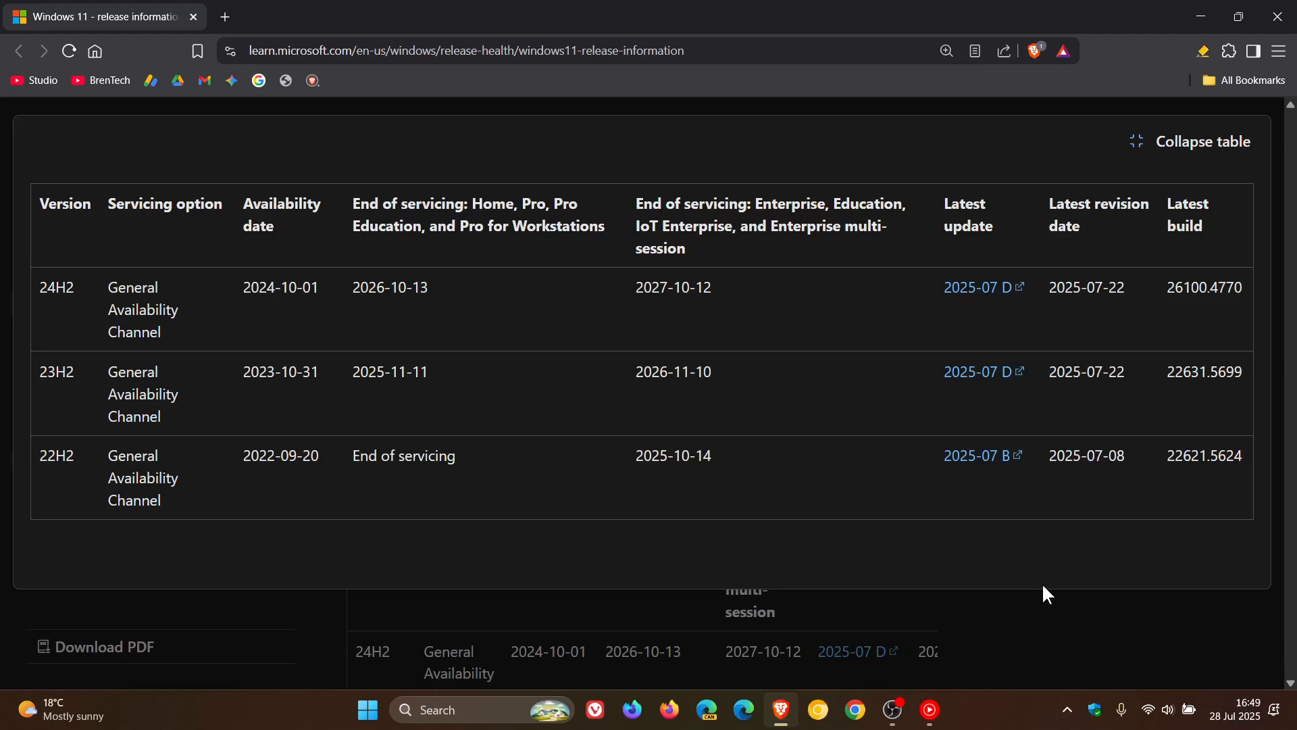
mouse_move(813, 460)
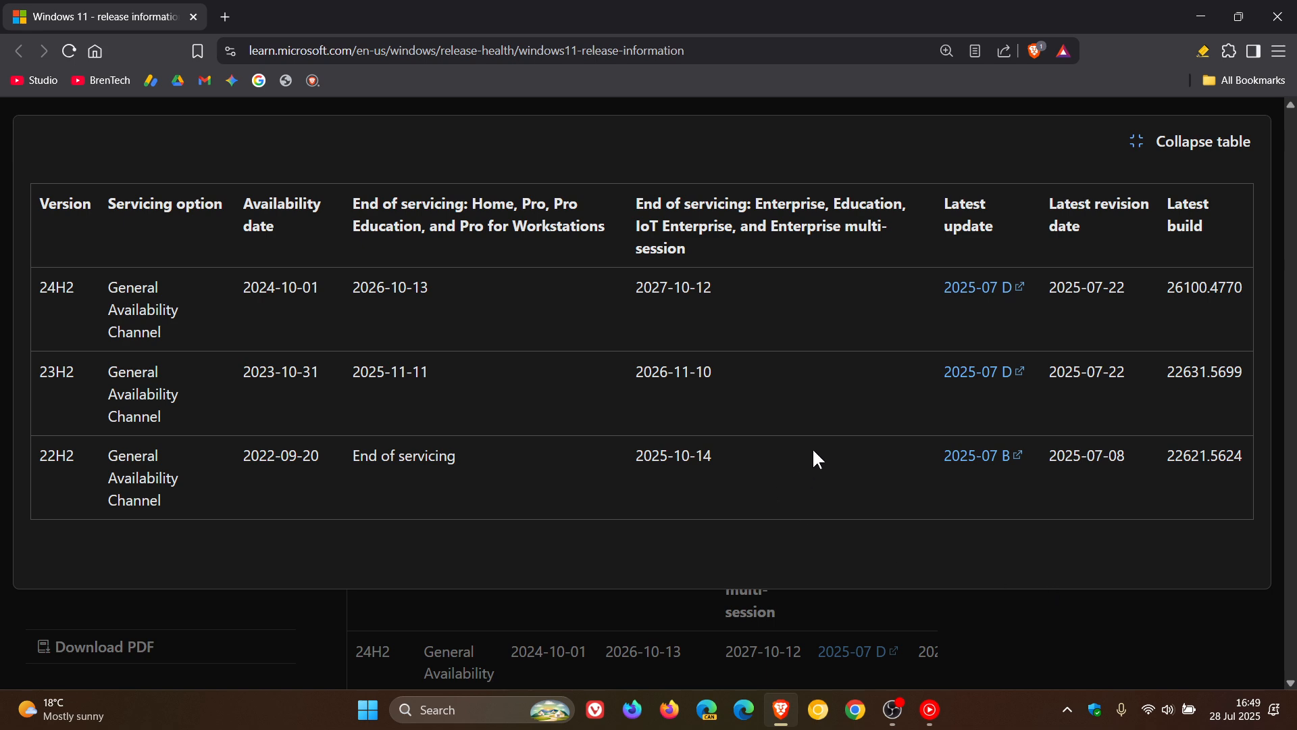
mouse_move(811, 273)
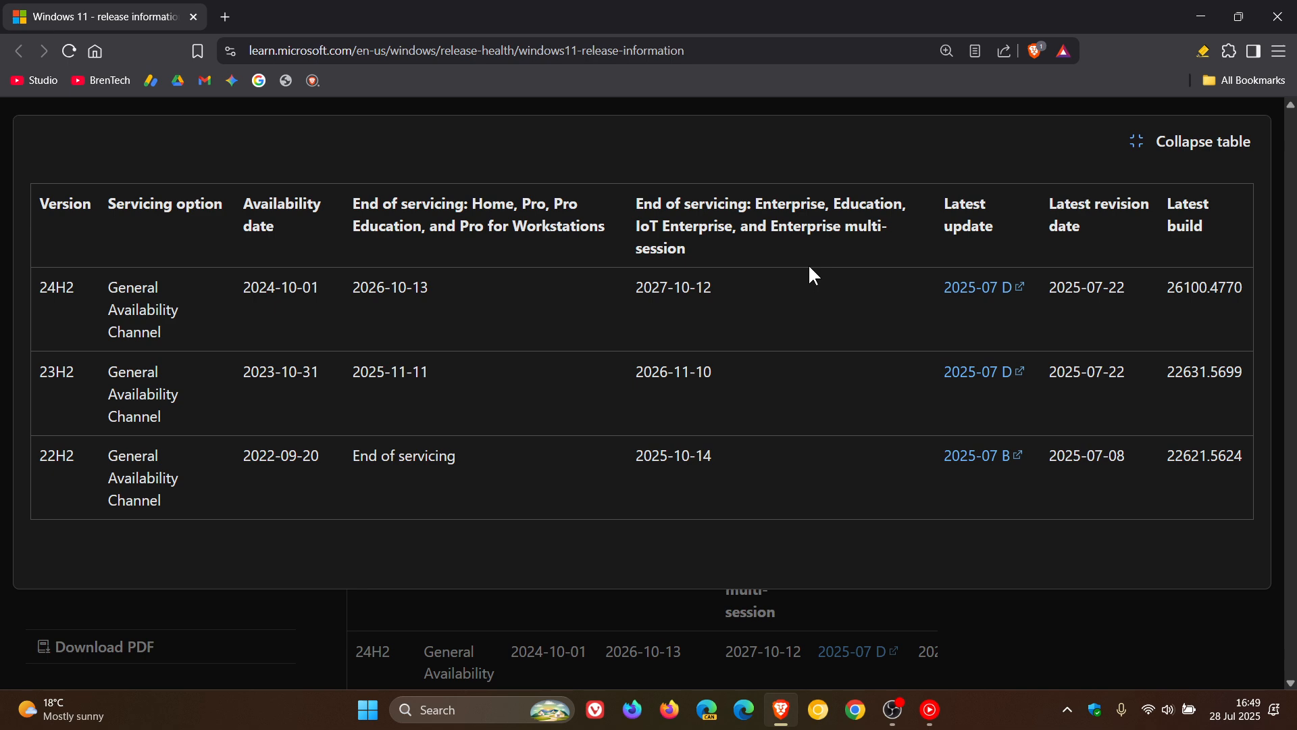
mouse_move(759, 472)
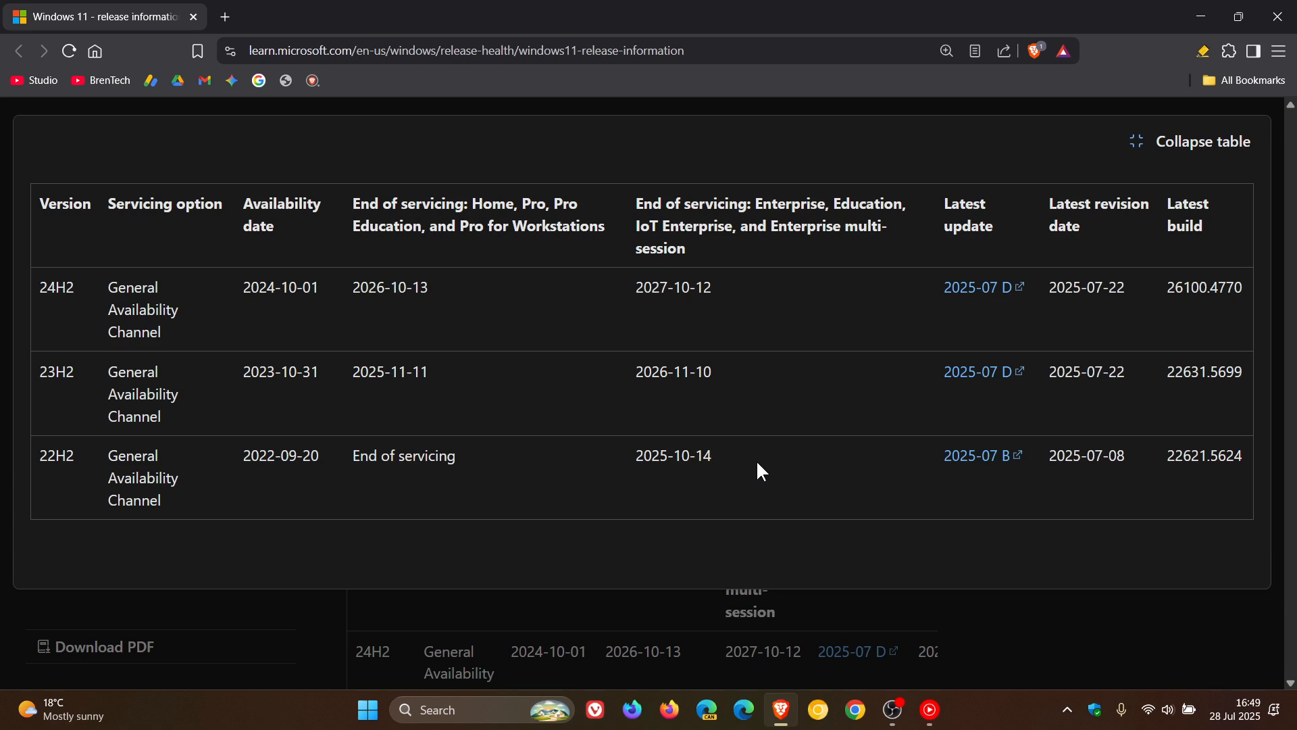
mouse_move(769, 493)
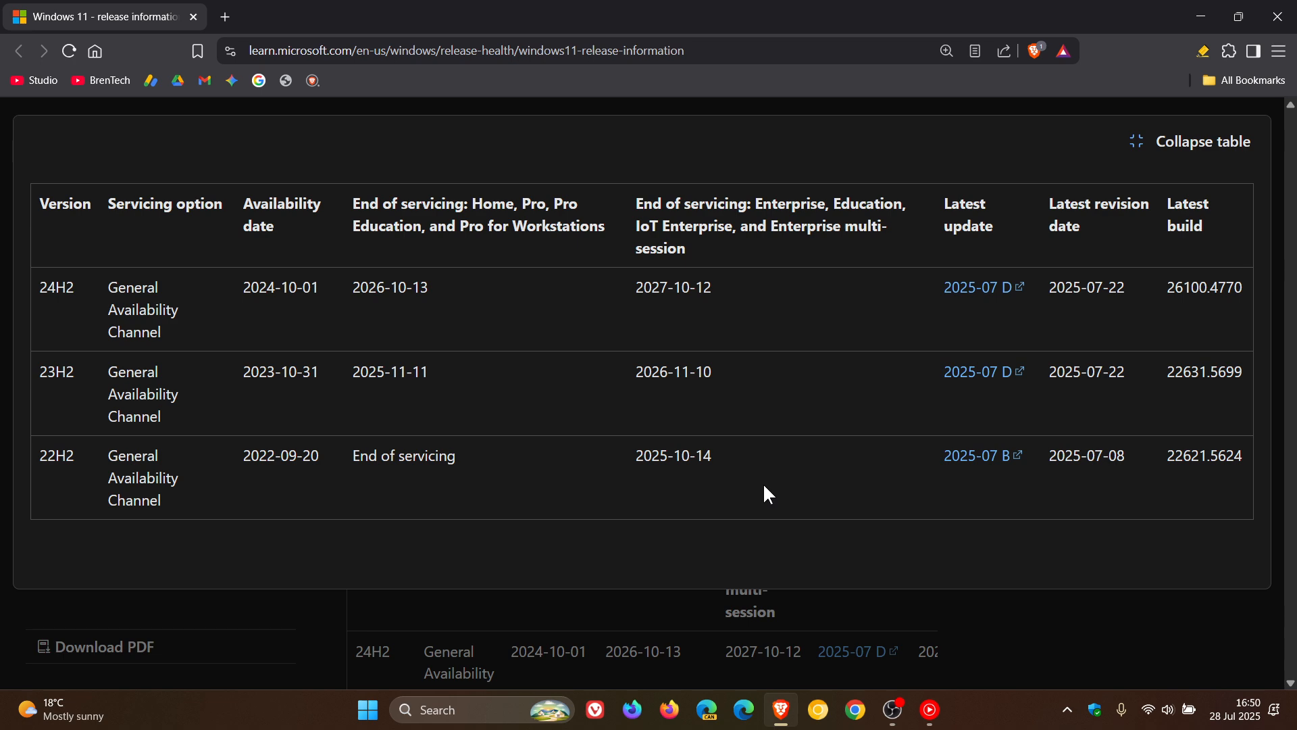
mouse_move(230, 431)
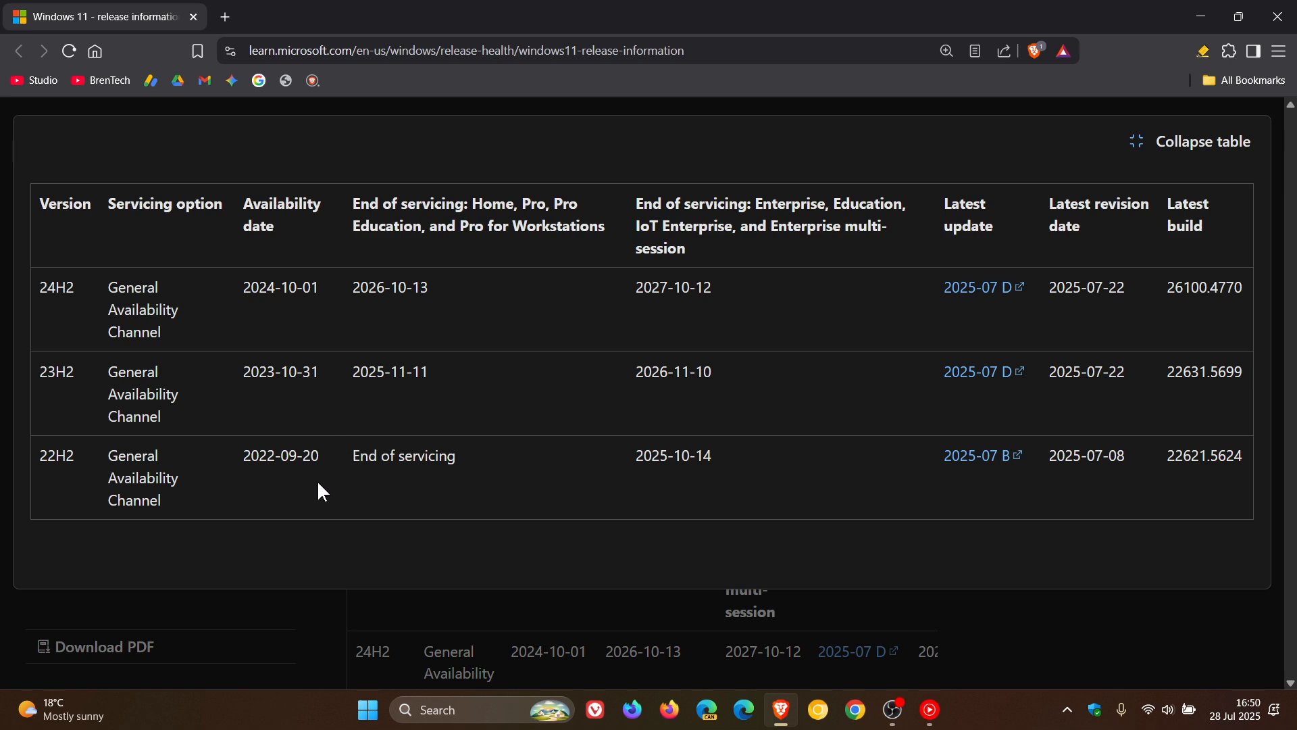
mouse_move(747, 485)
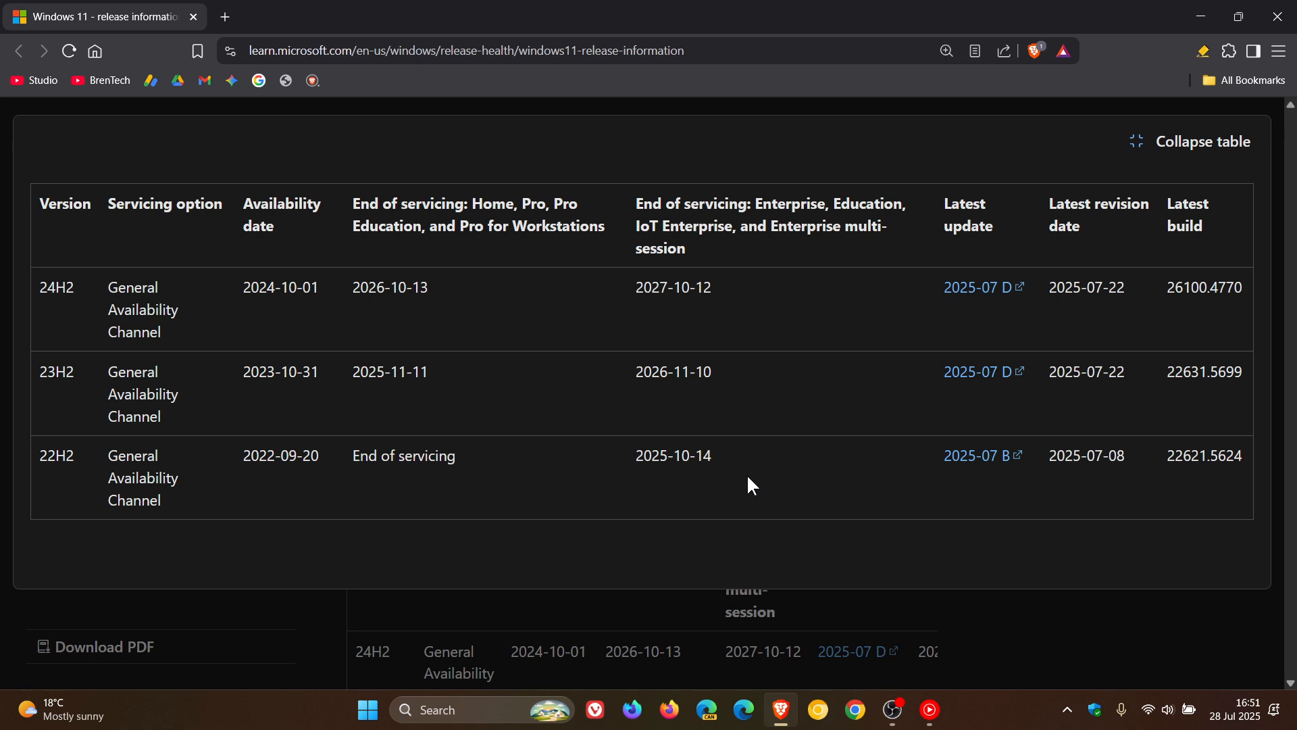
mouse_move(738, 398)
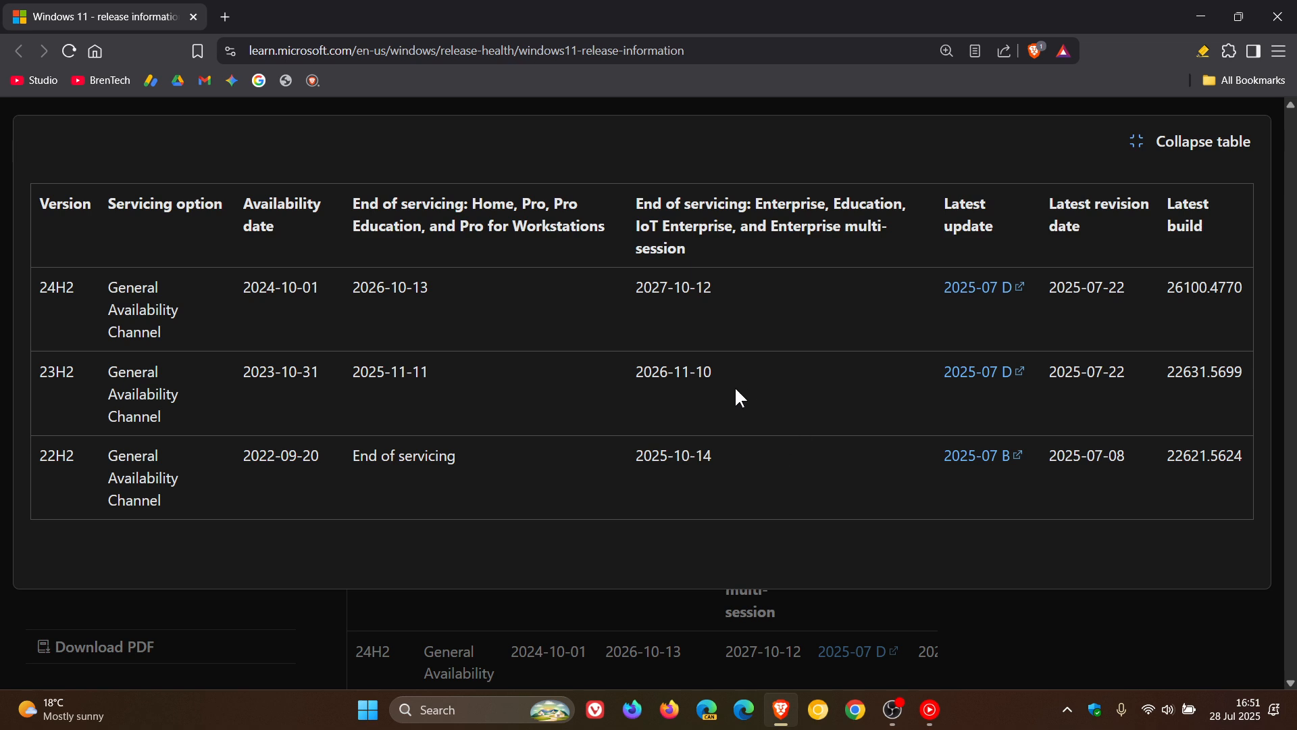
mouse_move(824, 246)
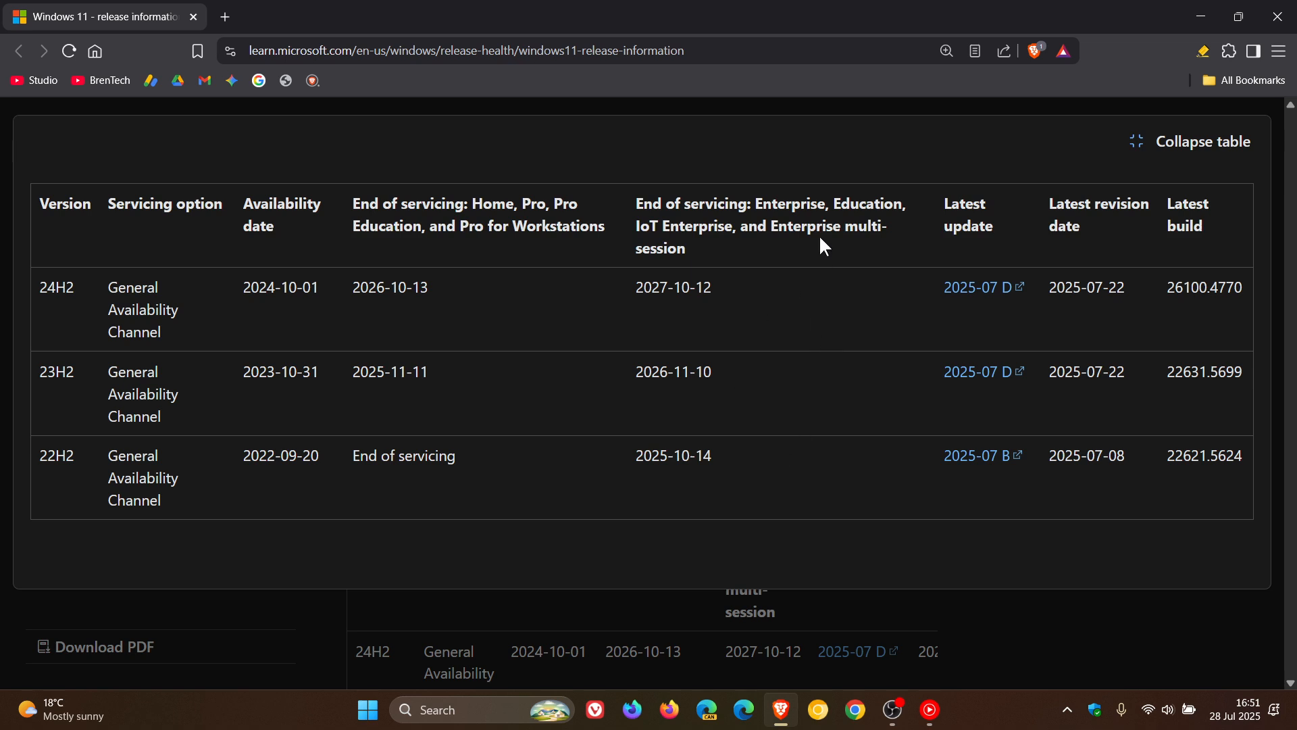
mouse_move(807, 321)
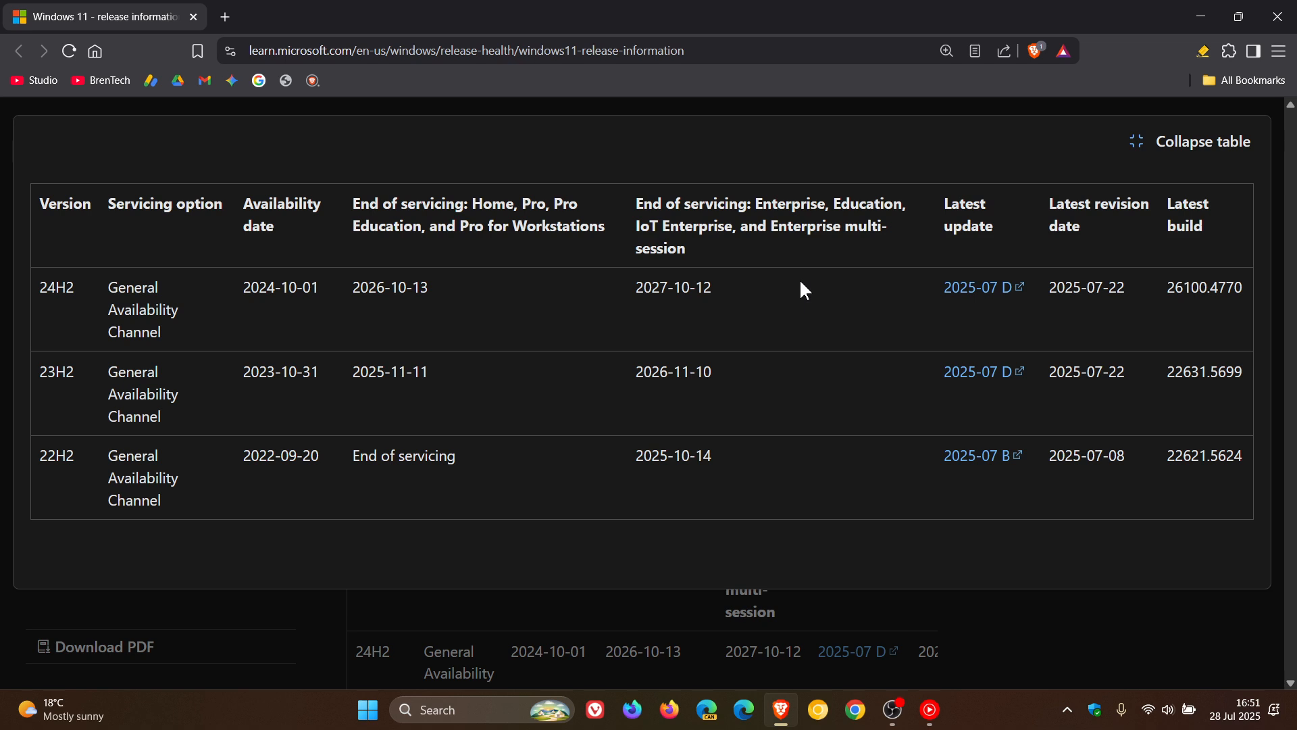
mouse_move(751, 391)
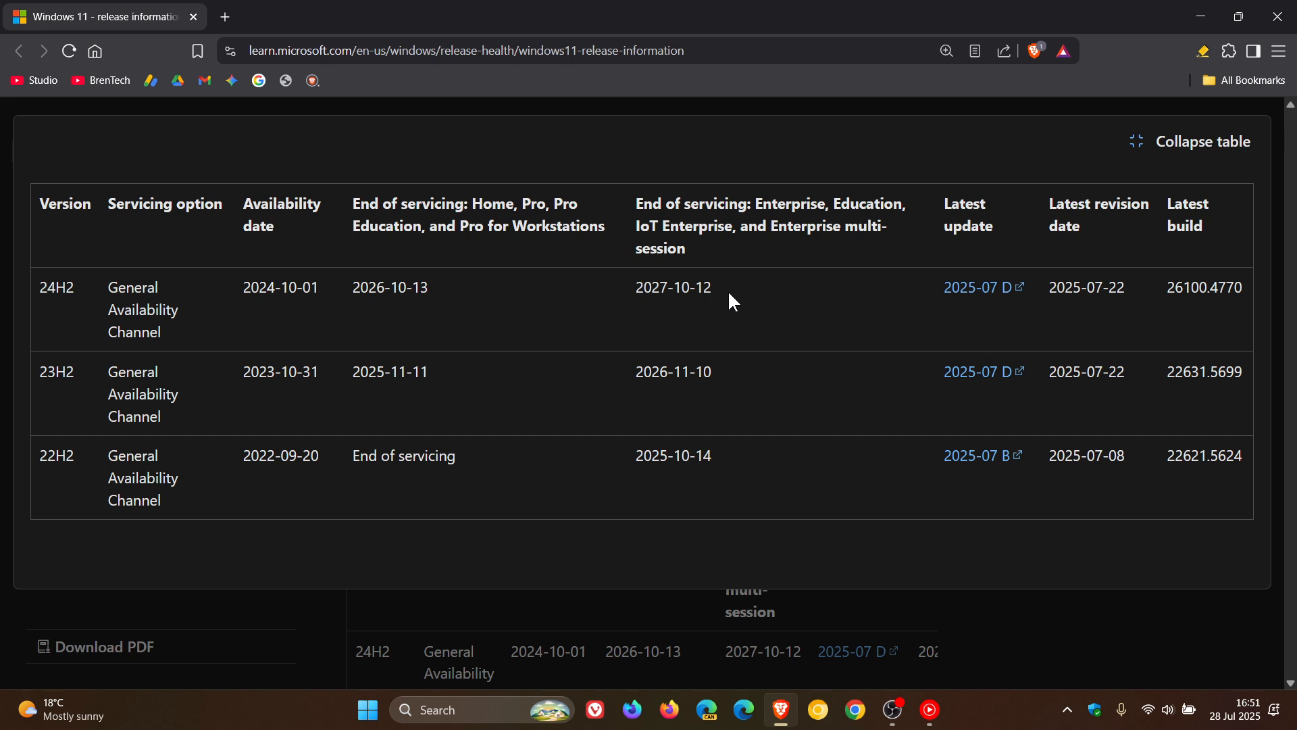
mouse_move(1166, 50)
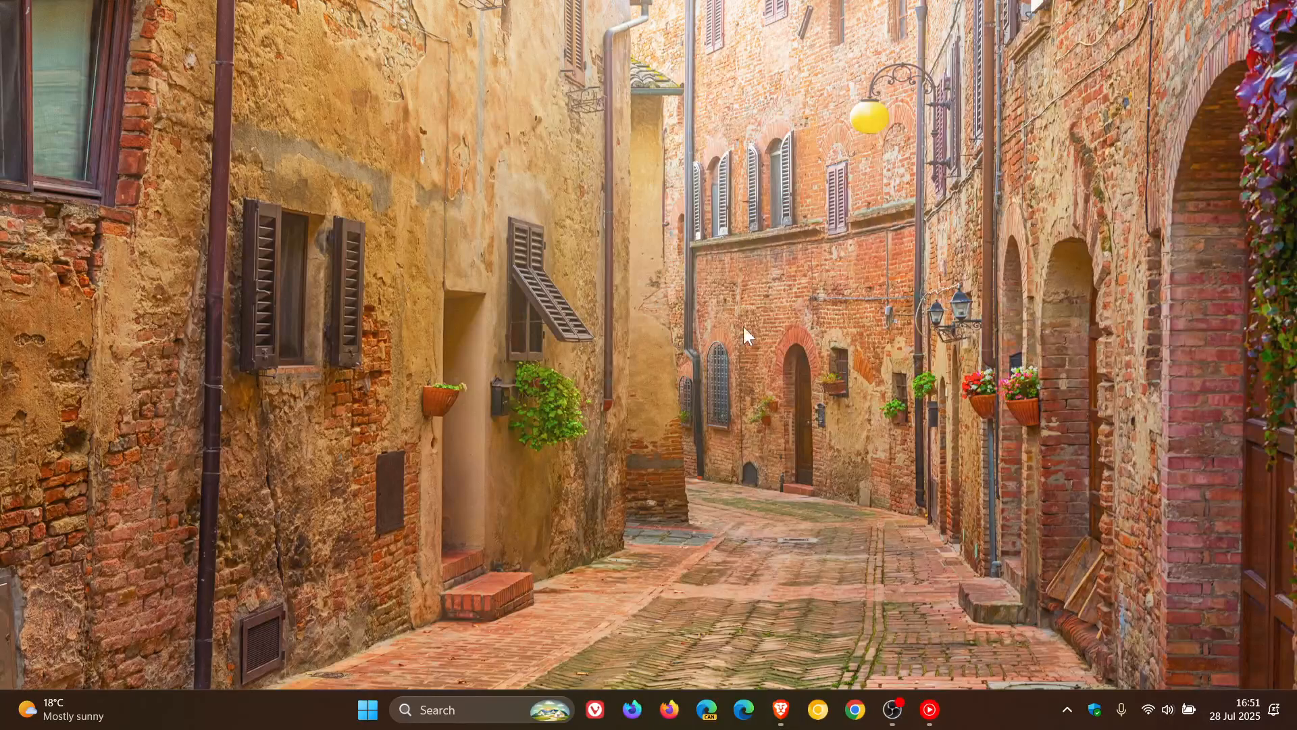
mouse_move(779, 322)
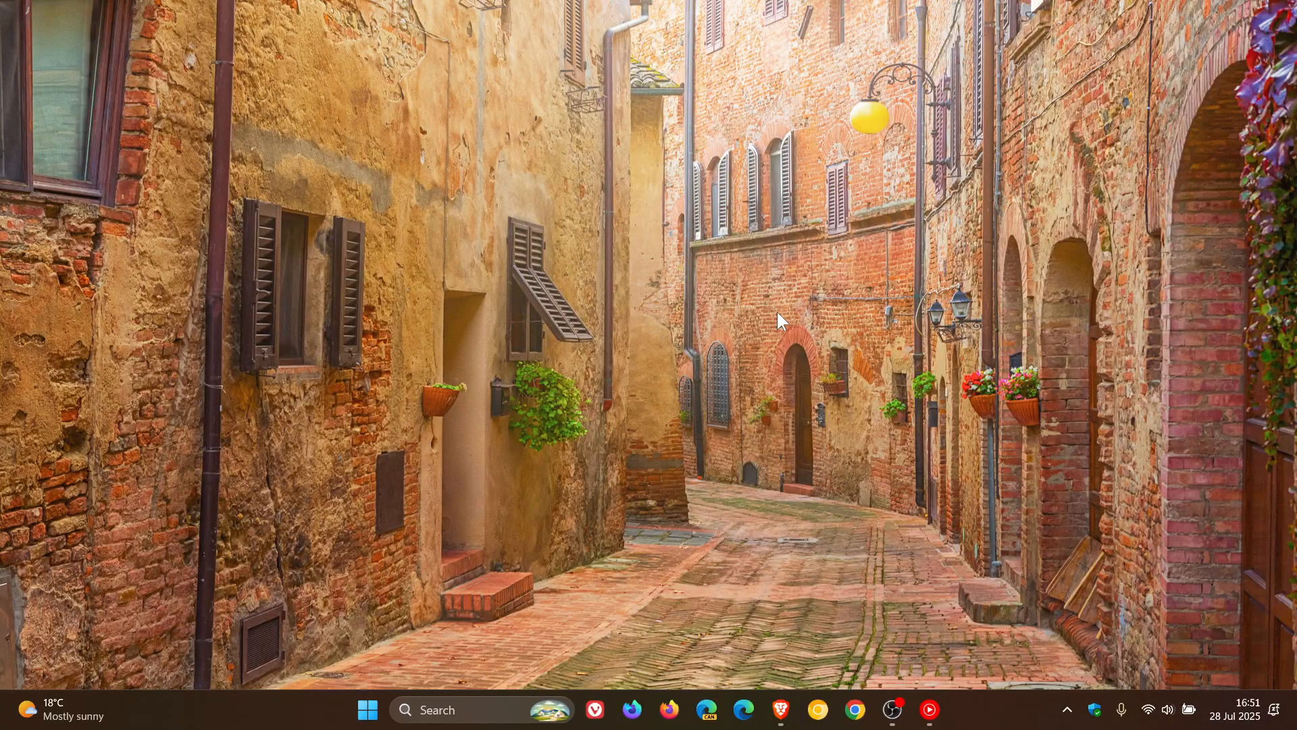